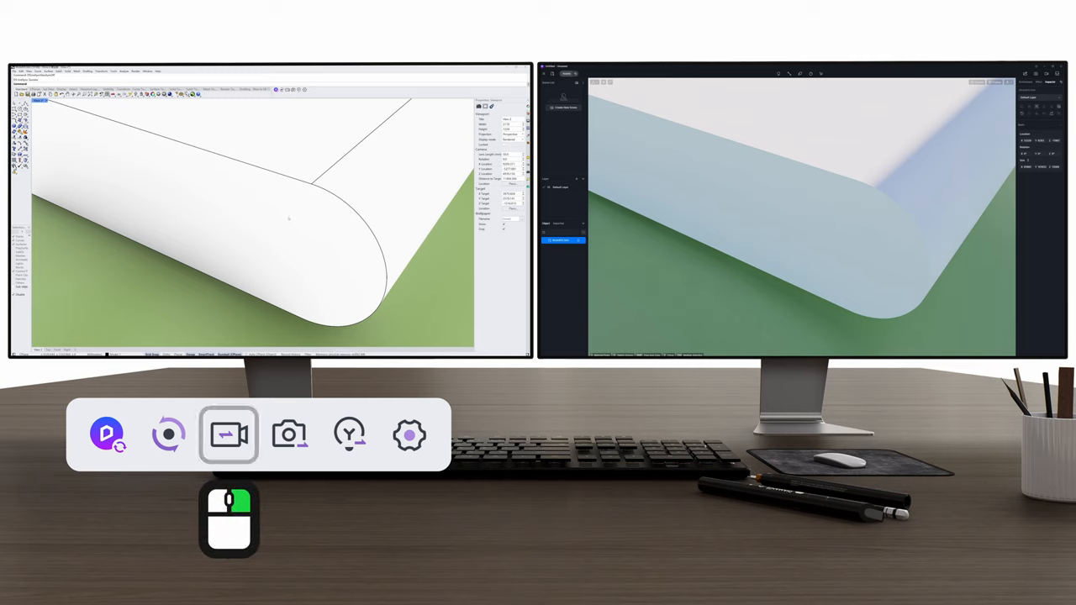
- Switch D5 Render to full-screen mode (F9) with the Rhino link still live
key("f9")
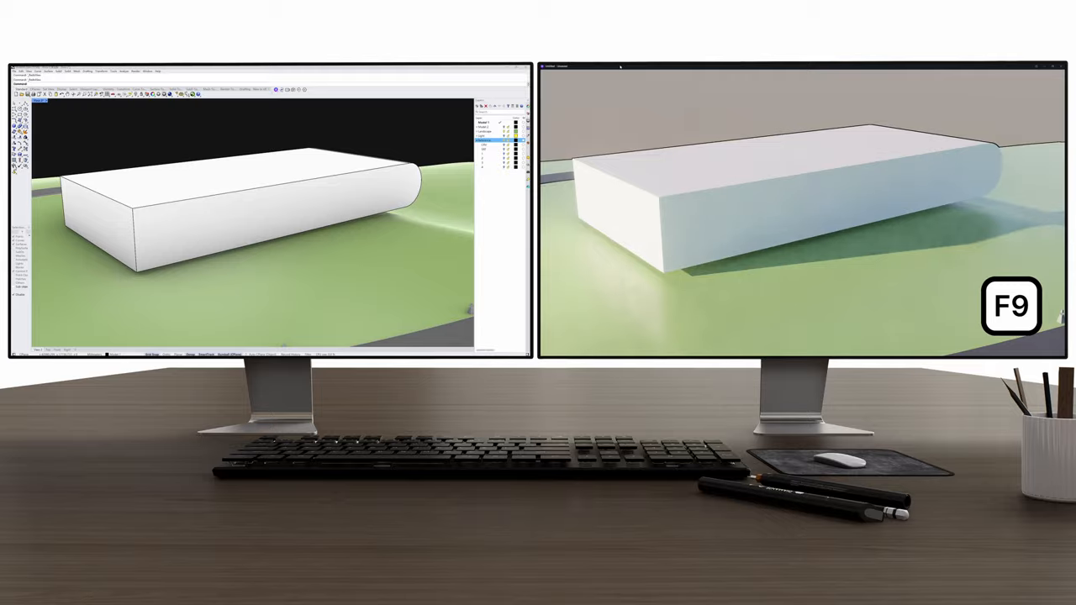